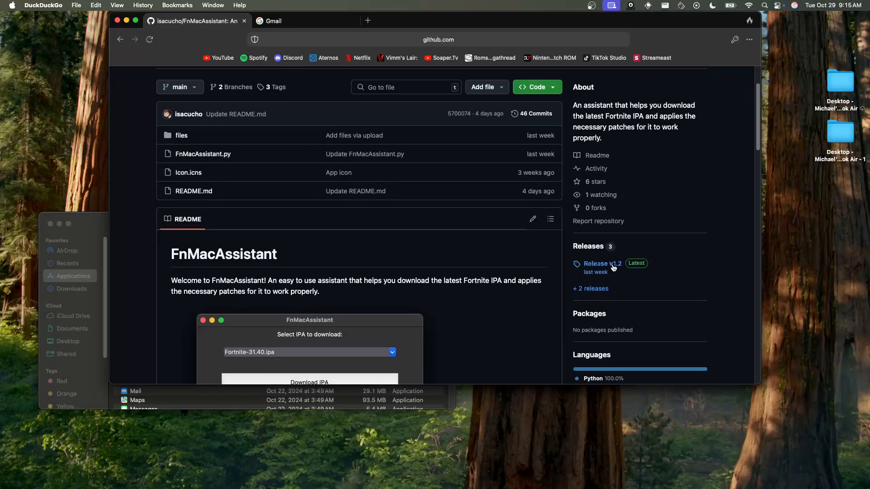
Go to the FnMacAssistant Release v1.2 page listing FnMacAssistant.zip
click(601, 264)
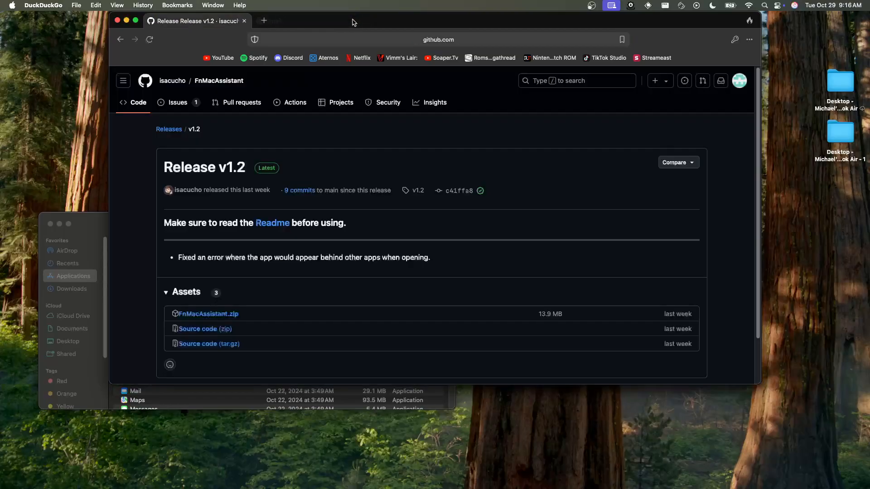
mouse_move(350, 171)
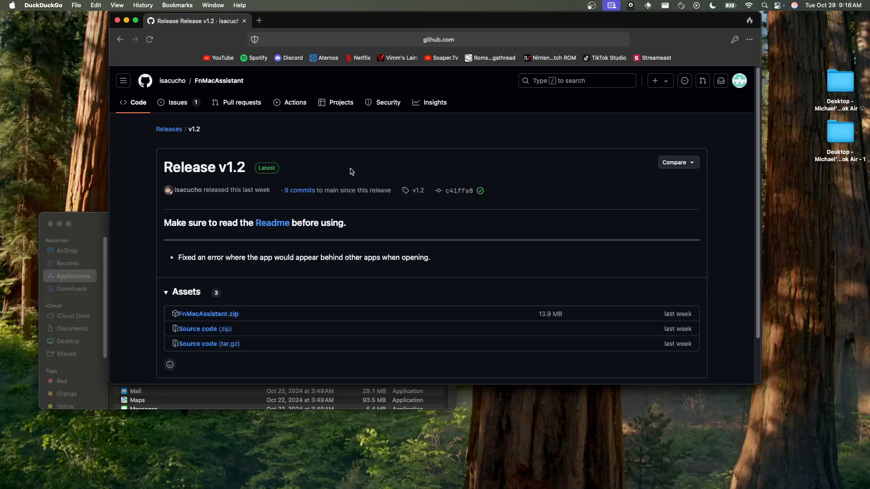
mouse_move(246, 277)
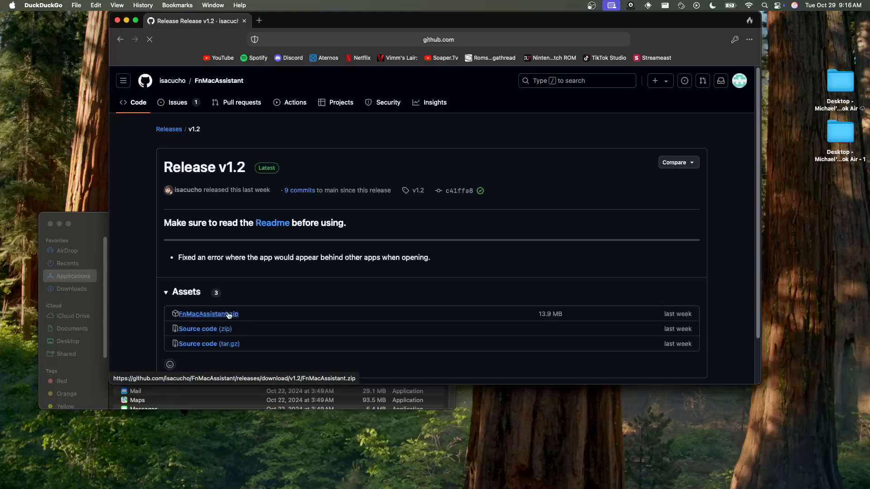
Download FnMacAssistant.zip and open it from Downloads, triggering the 'Not Opened' warning
click(720, 39)
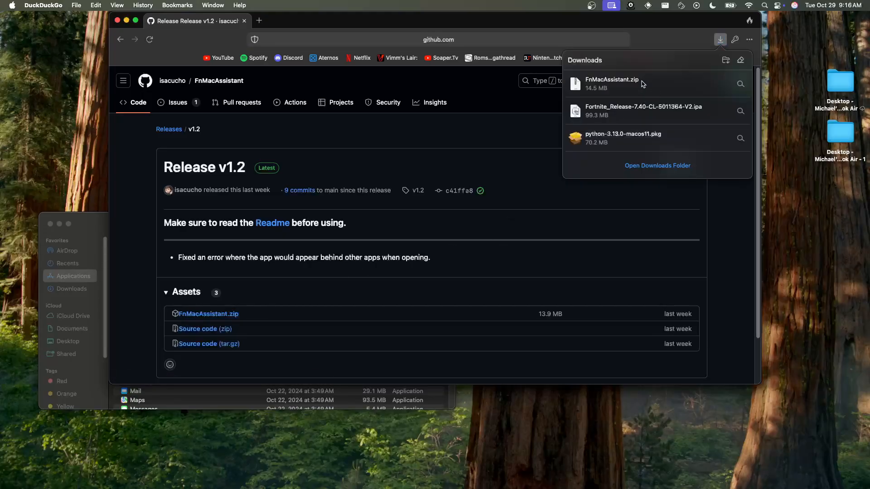
double_click(610, 83)
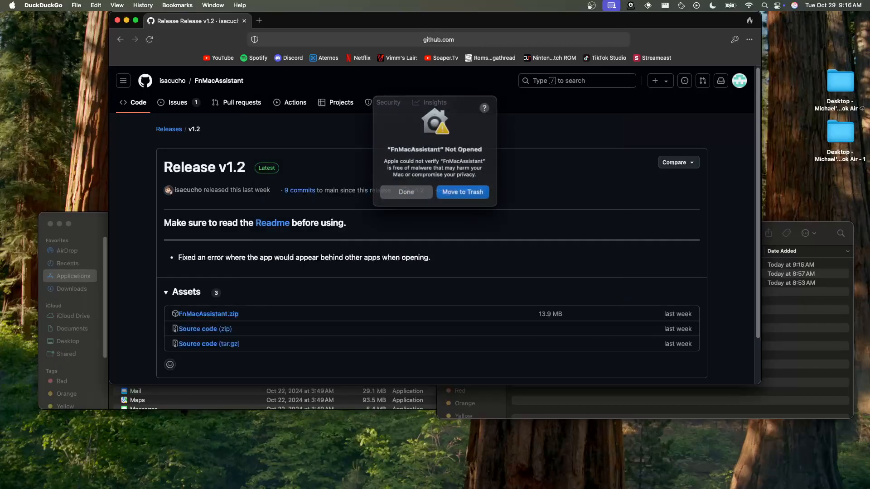
Approve FnMacAssistant via Privacy & Security's Open Anyway with the admin password
click(405, 192)
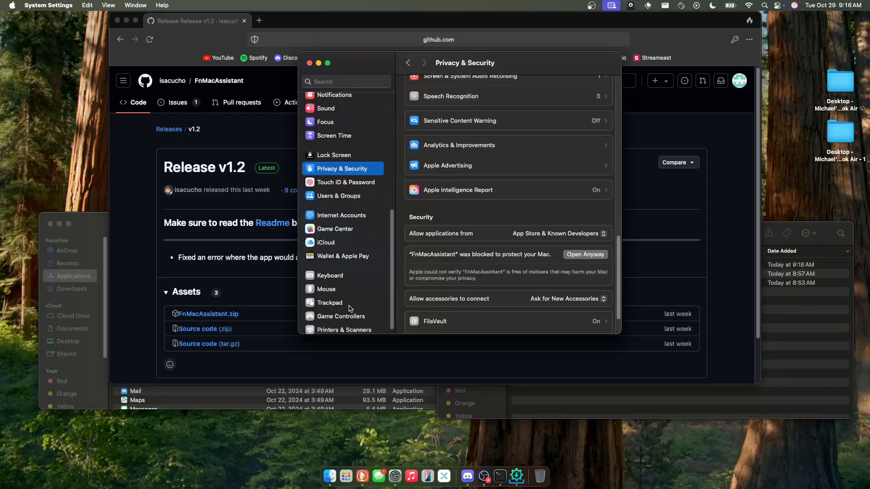
click(584, 253)
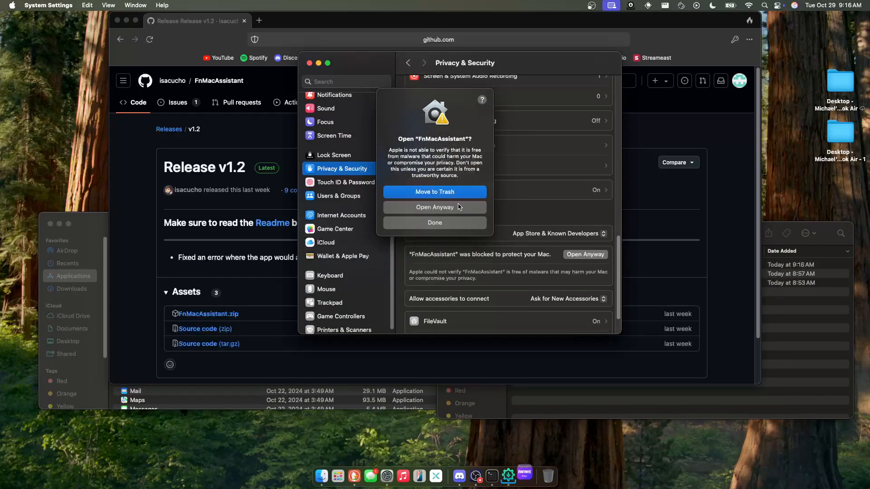
click(434, 207)
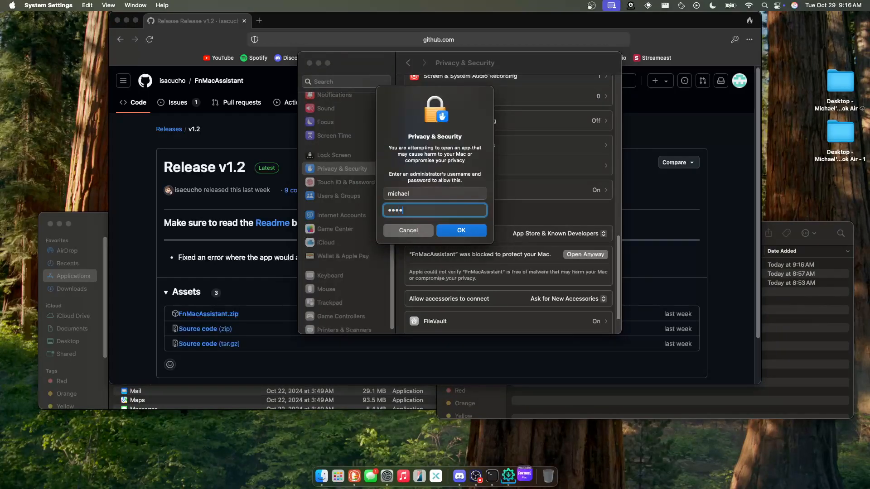
click(460, 230)
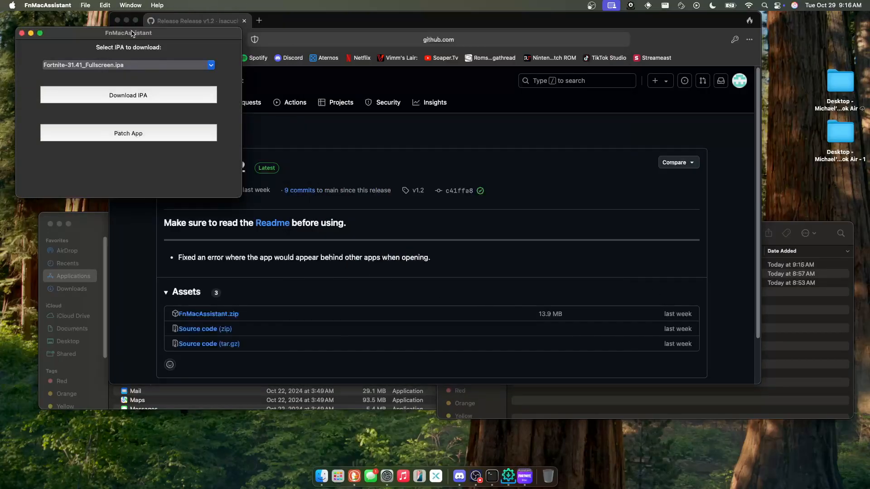
drag(128, 32, 378, 63)
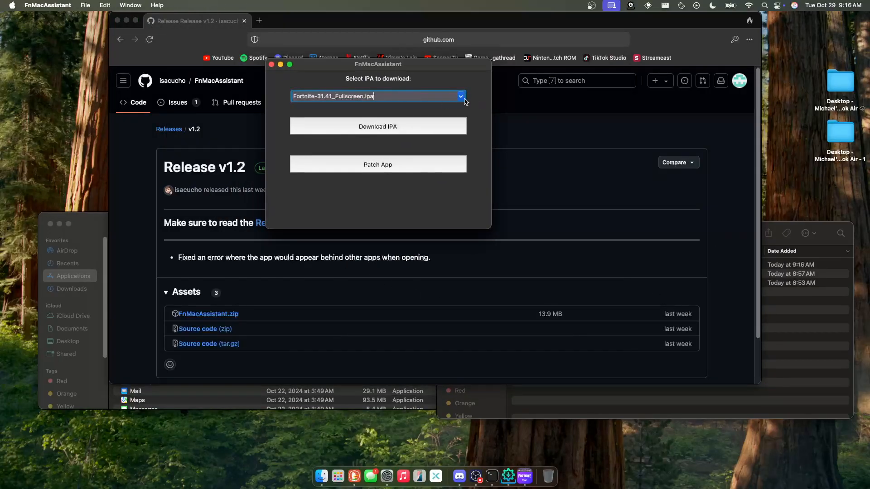
mouse_move(471, 103)
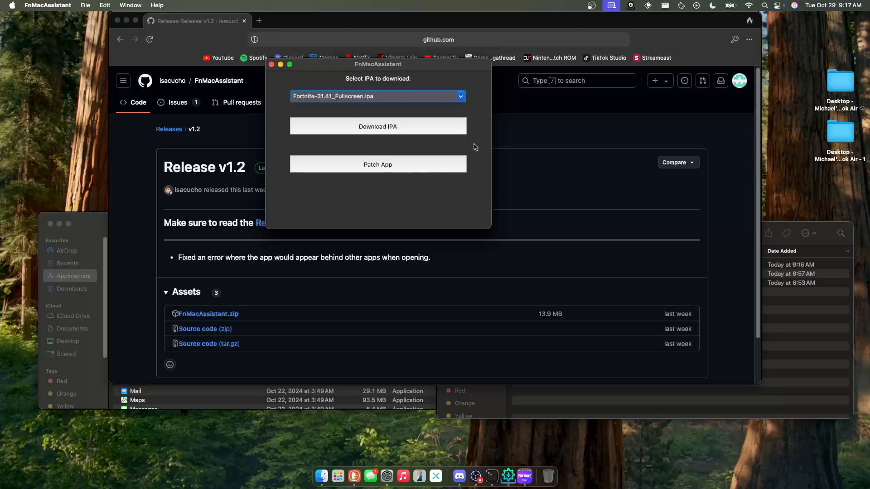
click(377, 96)
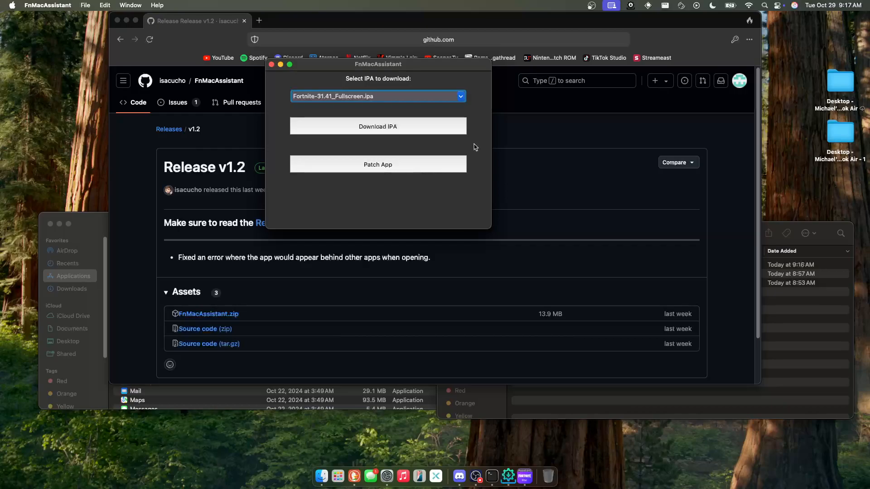
click(377, 96)
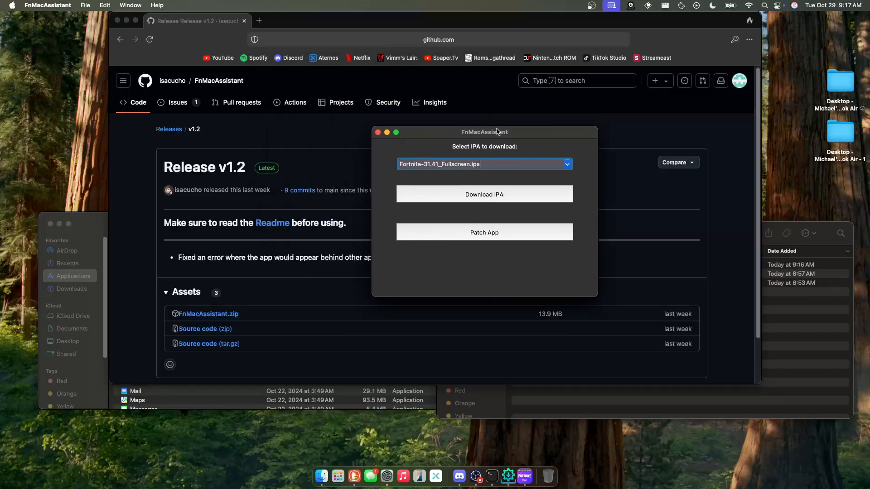
drag(484, 133, 439, 164)
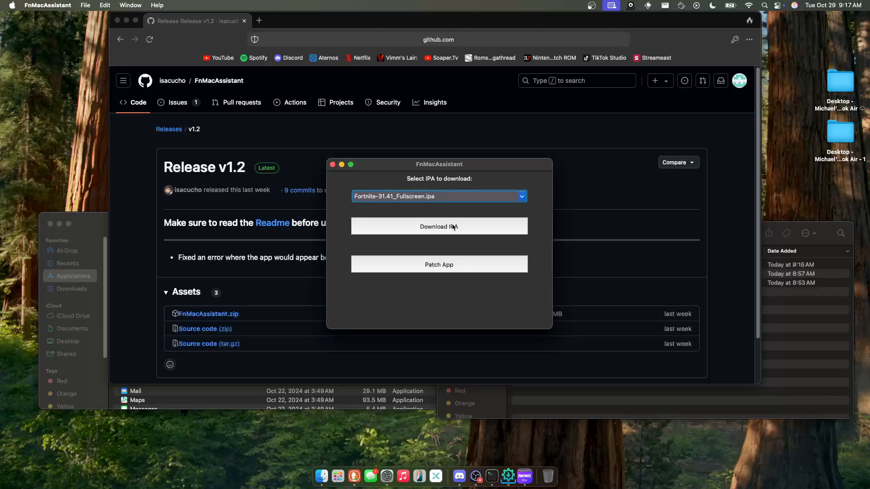
Choose Fortnite-31.41_Fullscreen.ipa from the IPA list and download it
click(436, 195)
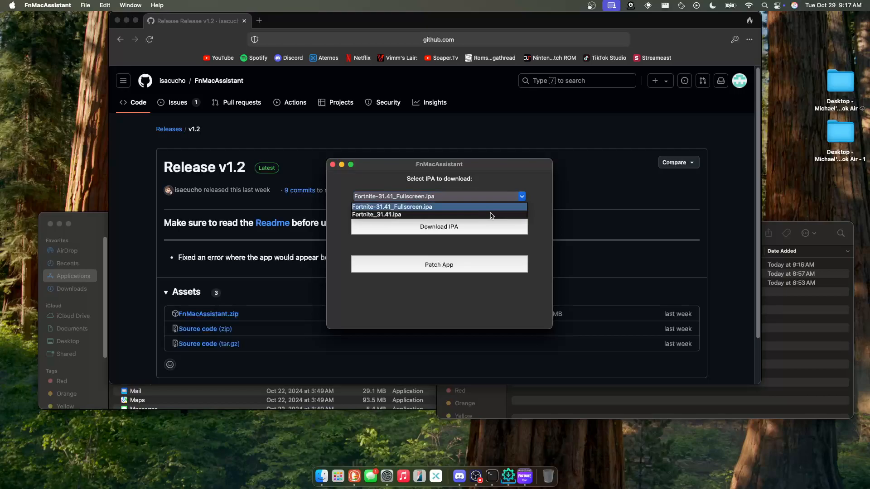
mouse_move(402, 215)
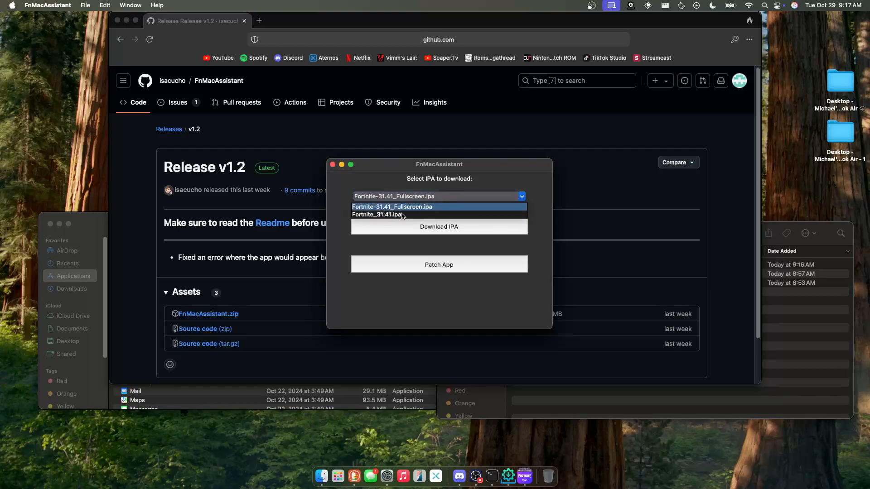
click(392, 207)
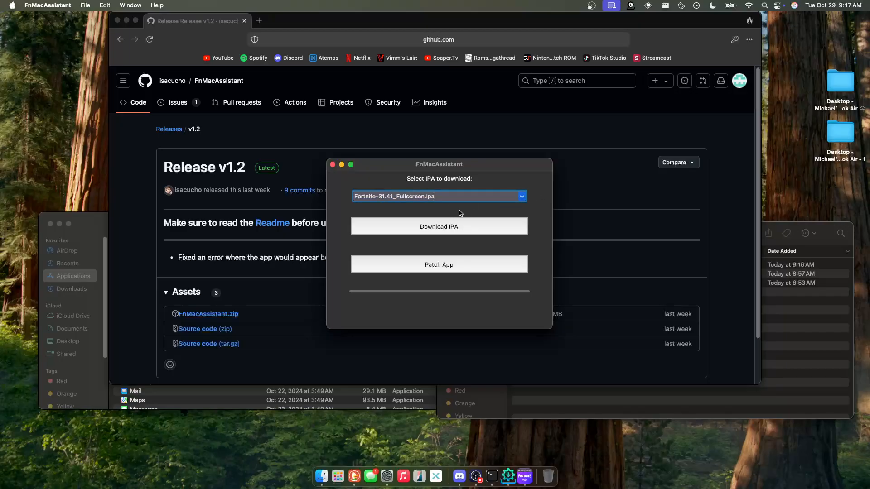
click(438, 227)
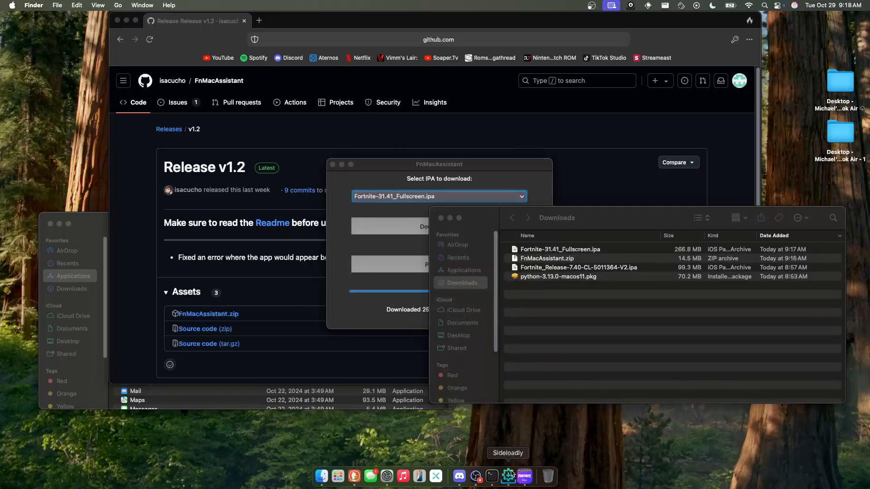
Sideload the Fortnite-31.41_Fullscreen IPA with Sideloadly so Fortnite appears in Applications
click(507, 476)
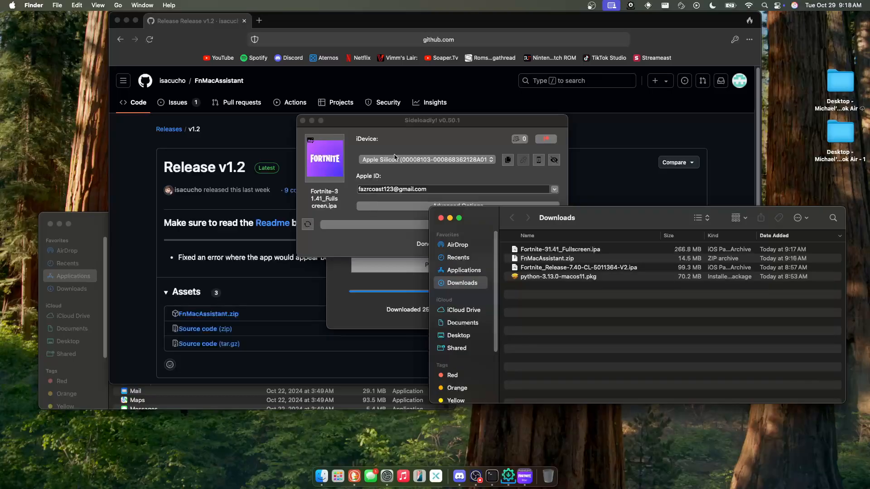
click(455, 189)
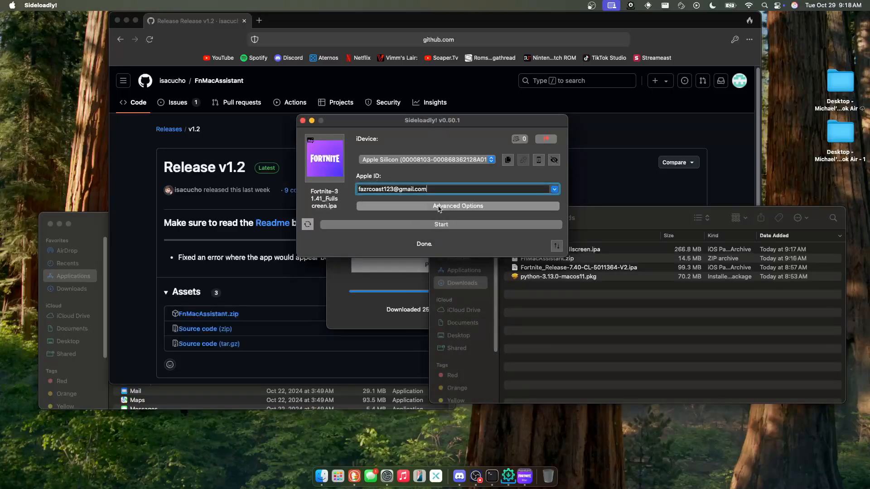
click(457, 206)
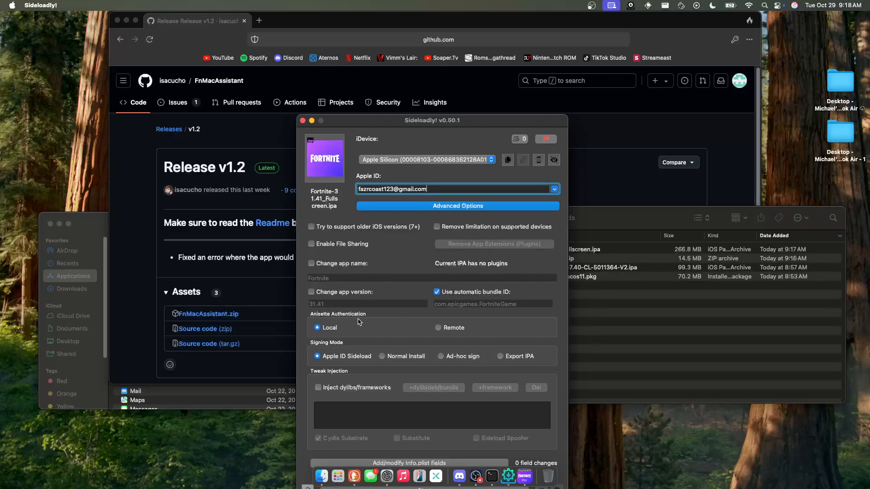
mouse_move(376, 330)
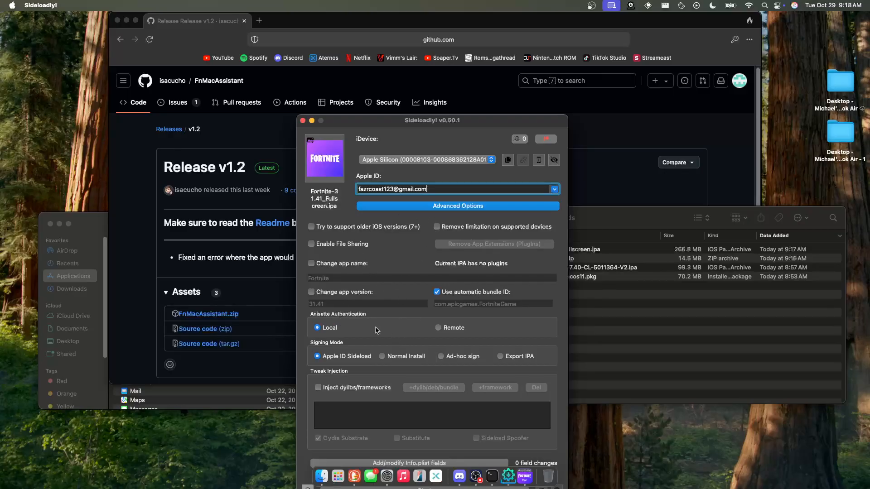
click(457, 206)
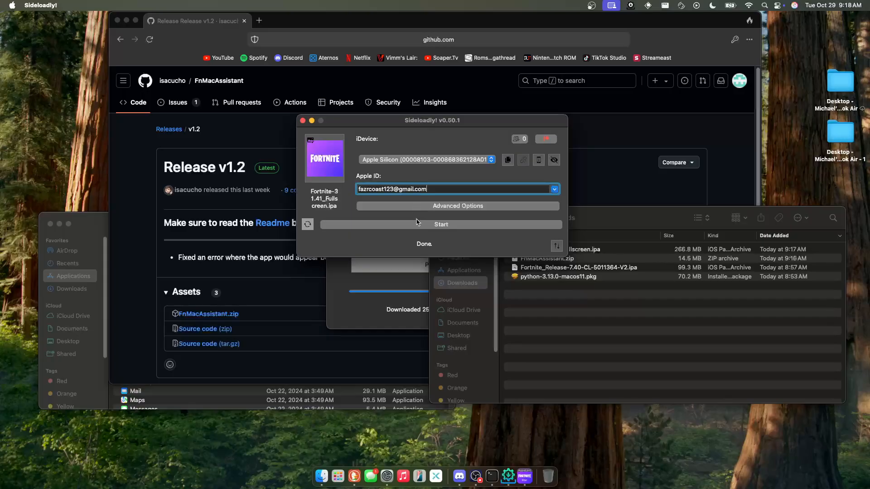
click(441, 224)
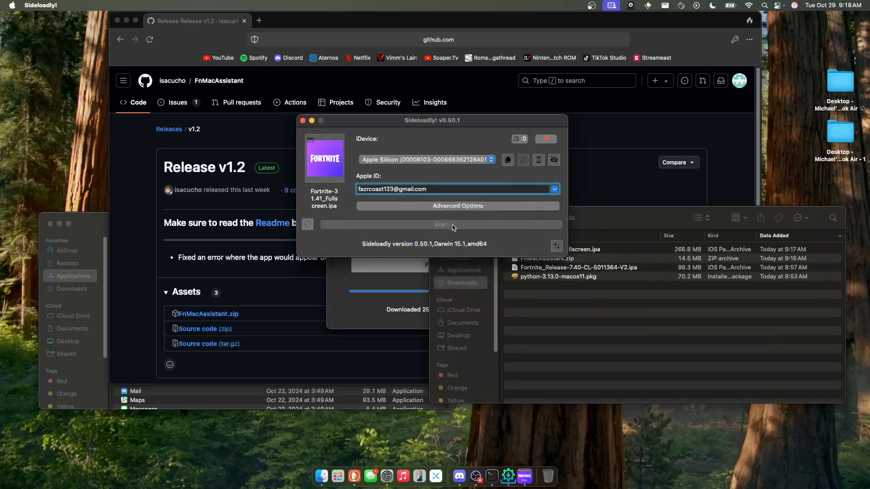
click(441, 224)
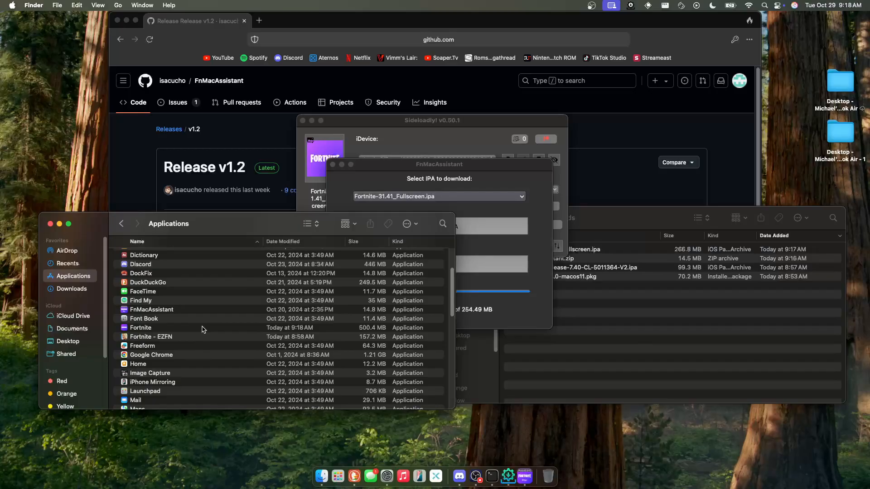
Launch Fortnite from Applications and approve it with administrator credentials
click(141, 327)
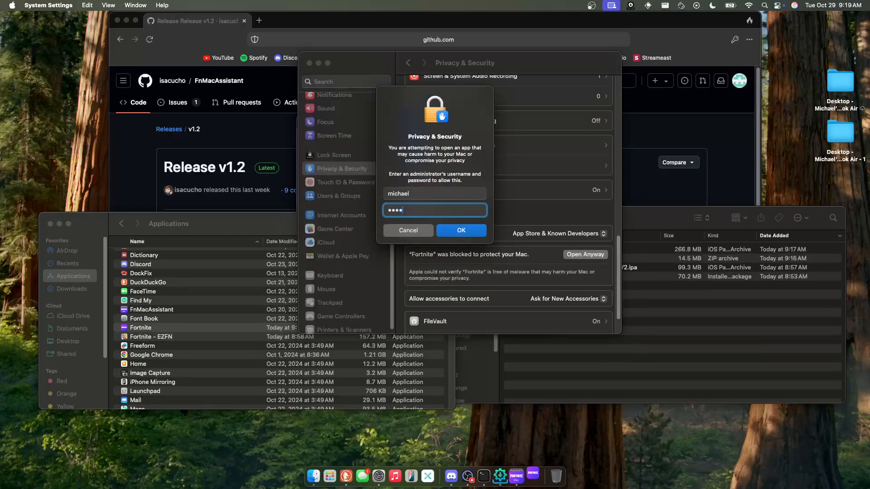
click(460, 230)
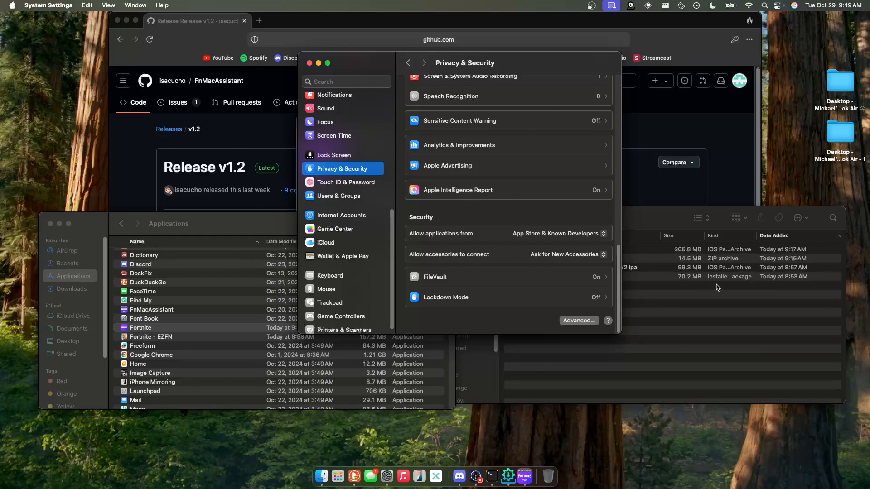
mouse_move(436, 162)
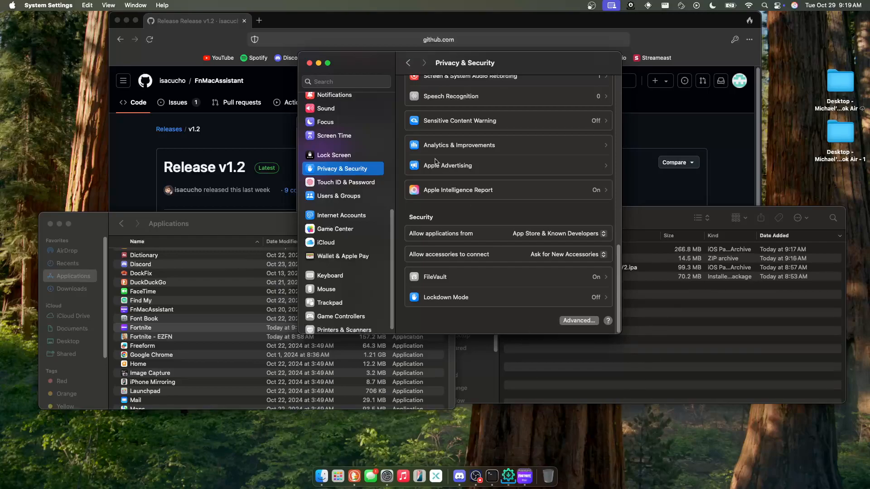
mouse_move(237, 234)
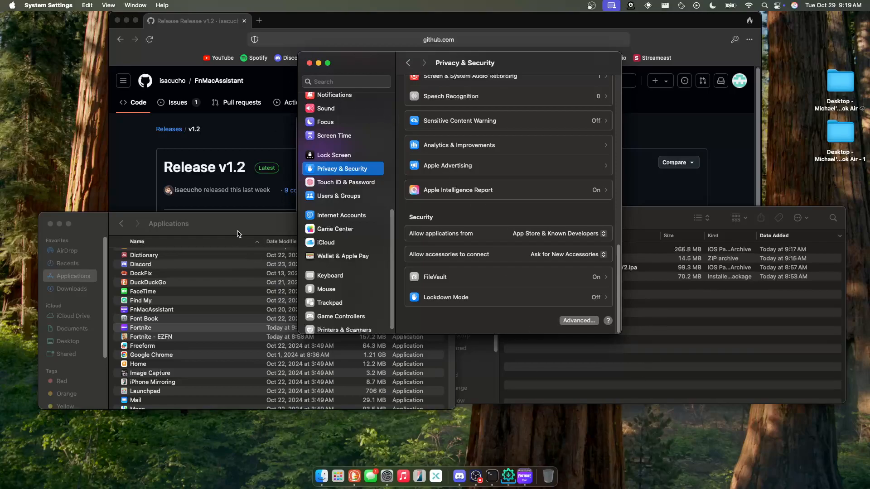
mouse_move(202, 317)
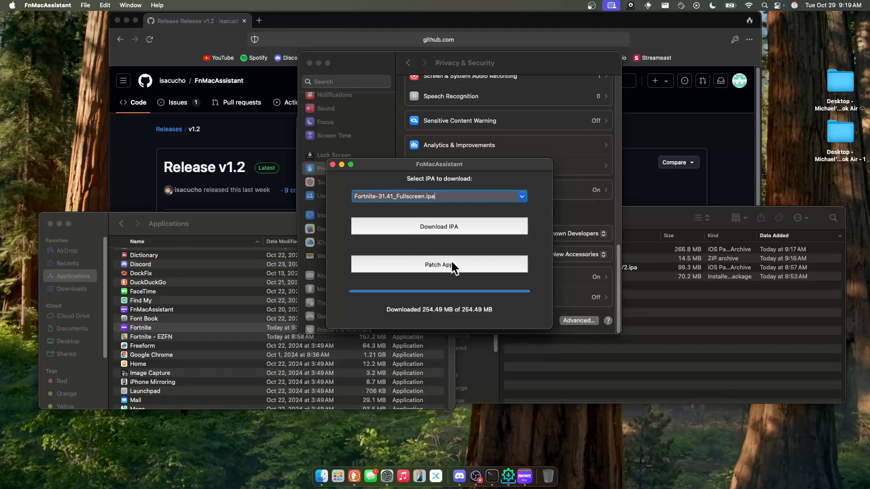
Patch Fortnite with Patch App and dismiss the success alert
click(438, 265)
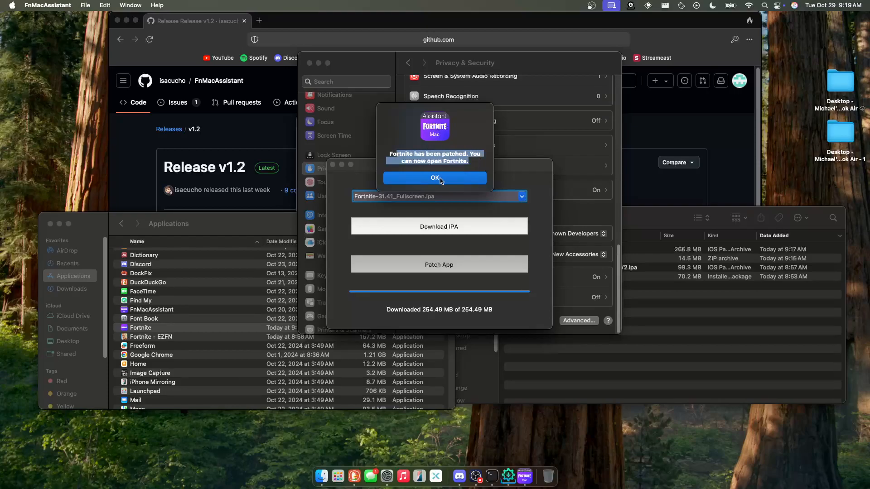
click(435, 179)
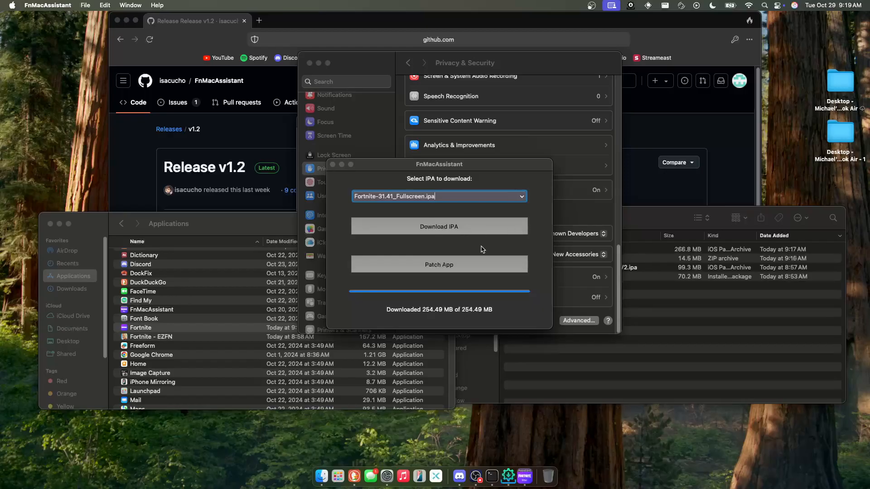
mouse_move(154, 326)
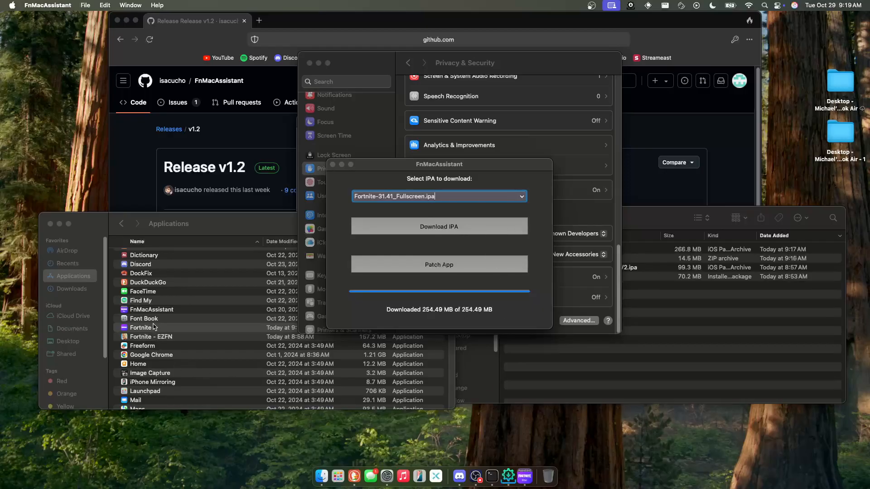
Launch the patched Fortnite from Applications into its full-screen lobby
double_click(142, 327)
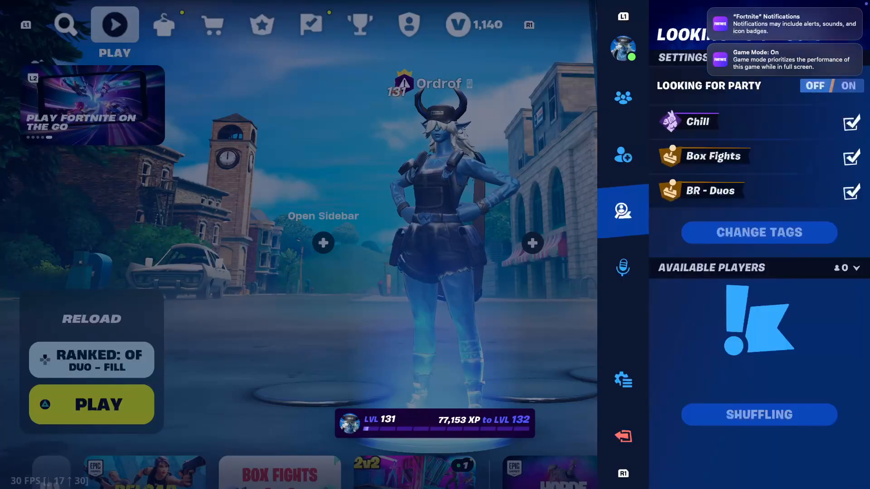
Check the Video settings, then bring up the Reload mode selection panel
click(168, 23)
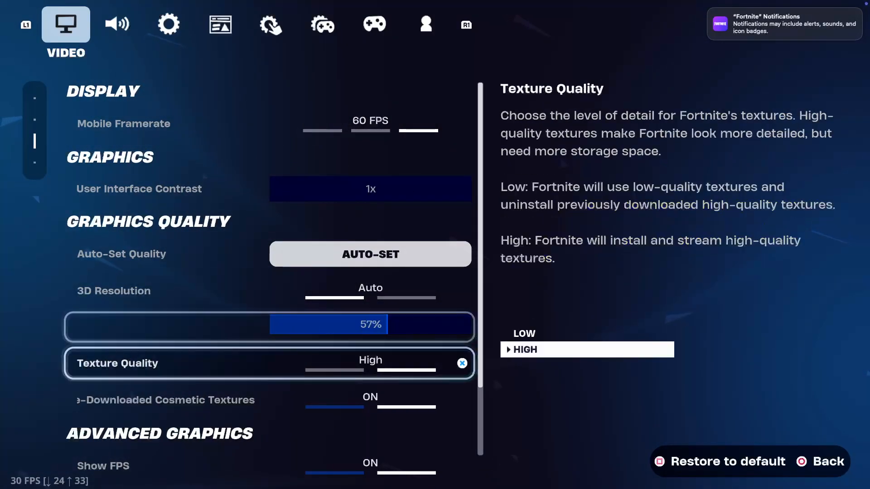
scroll(down, 3)
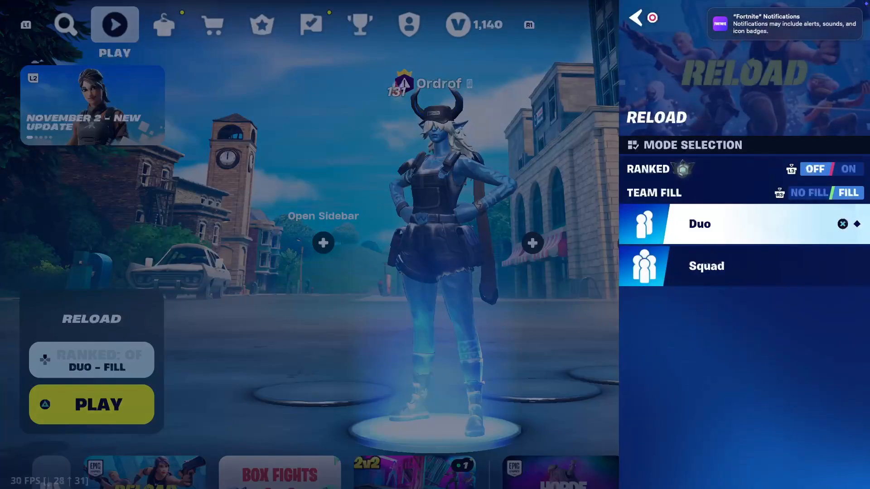
Switch Ranked on for Reload Duo, browse the rank info pages and return to the lobby
click(844, 169)
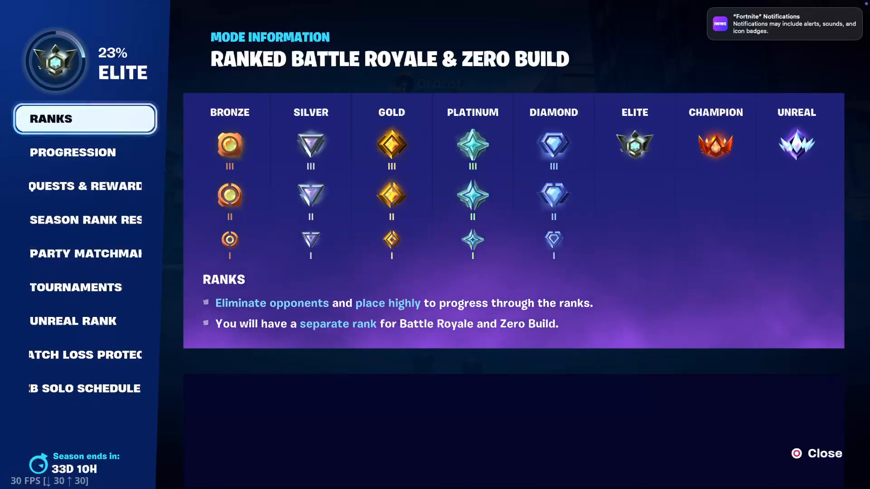
click(85, 219)
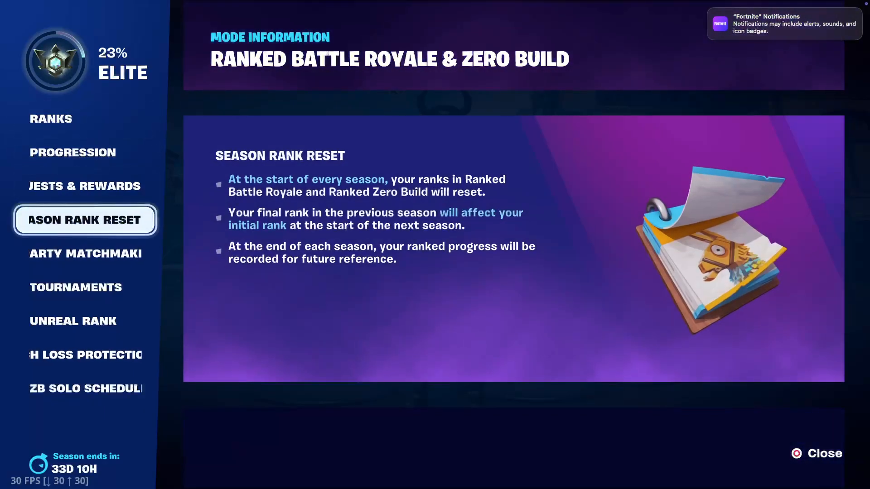
click(823, 453)
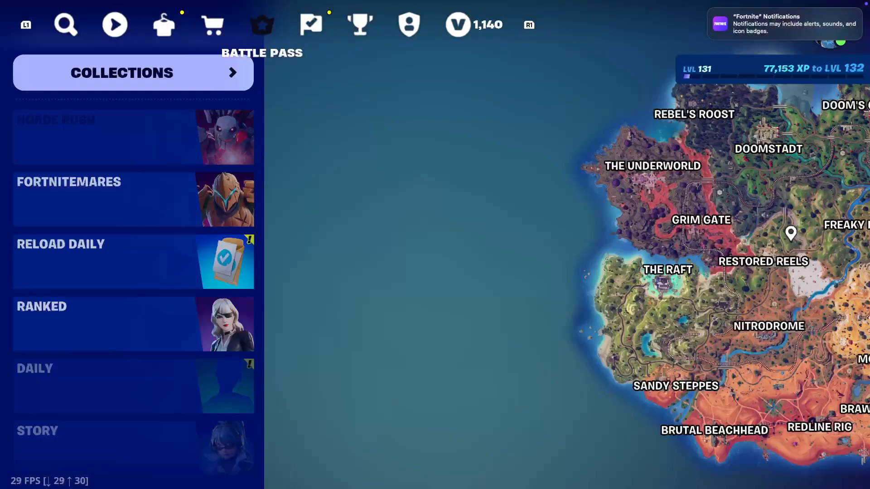
click(359, 23)
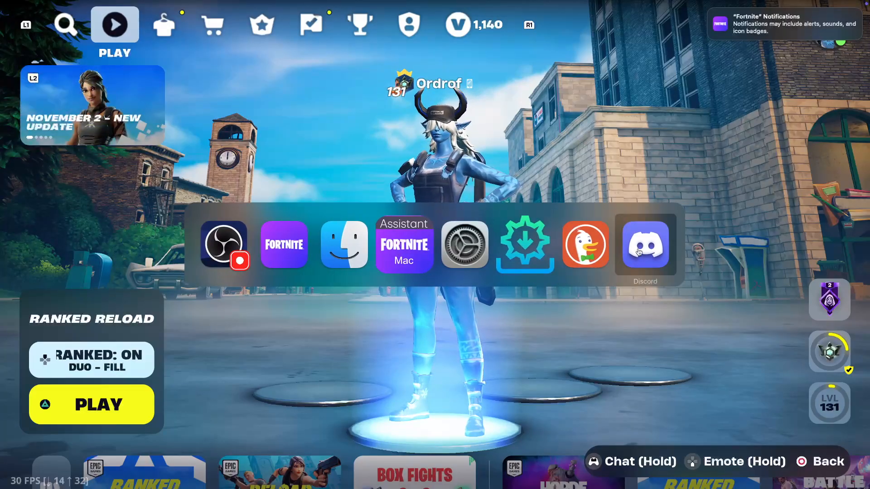
mouse_move(525, 245)
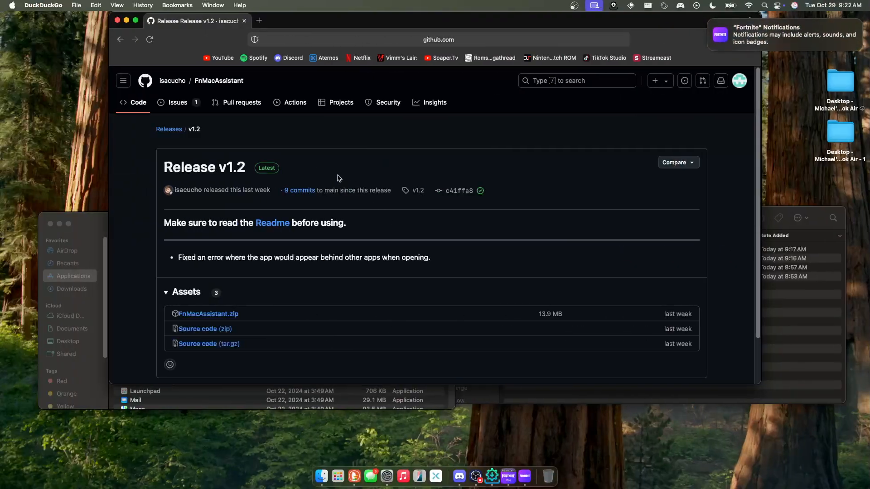
mouse_move(345, 153)
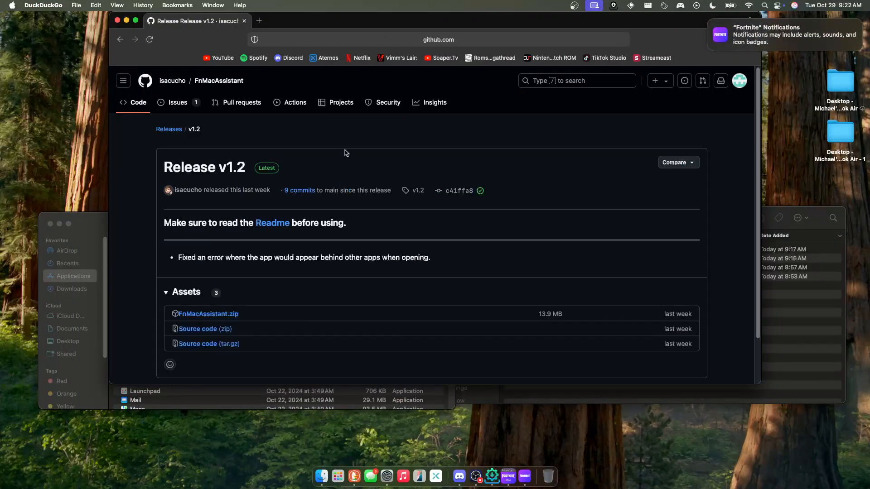
mouse_move(490, 476)
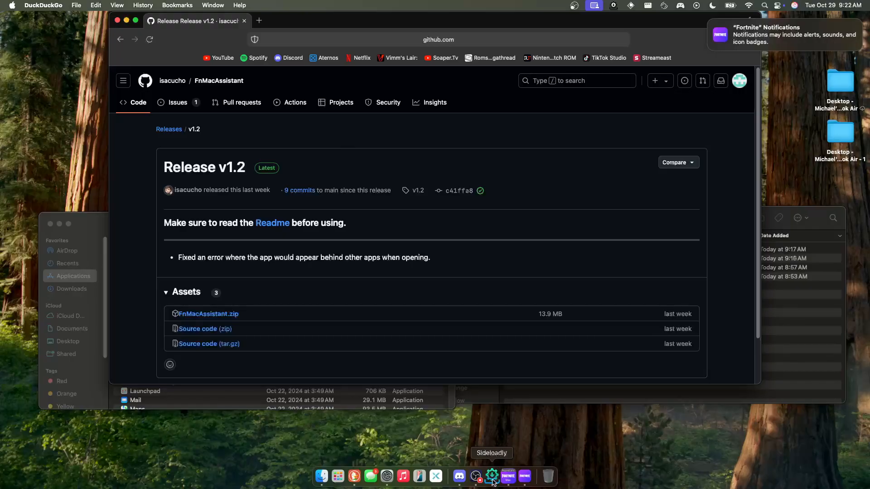
Bring Sideloadly, still holding the Fortnite-31.41 Fullscreen IPA, forward over the GitHub release page
click(490, 475)
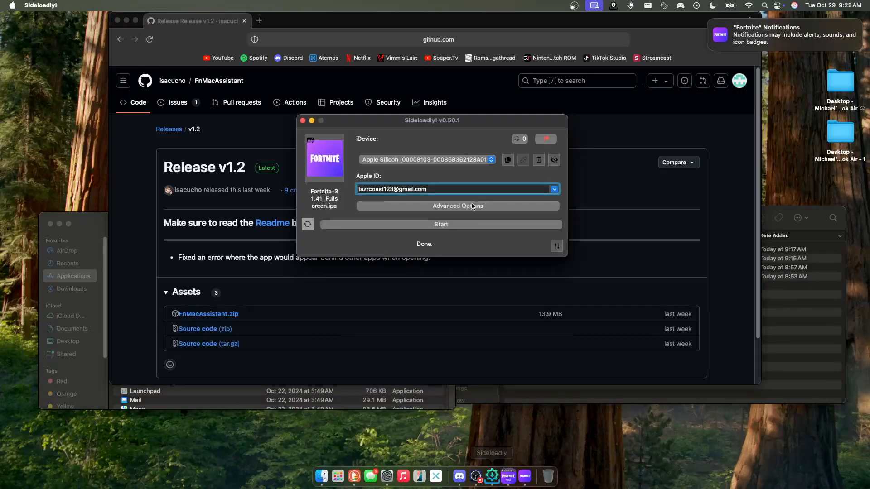
mouse_move(619, 204)
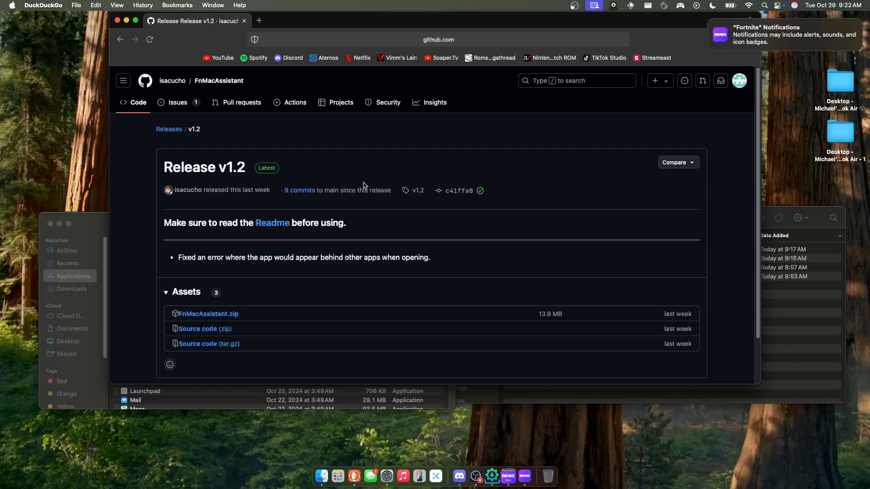
mouse_move(391, 194)
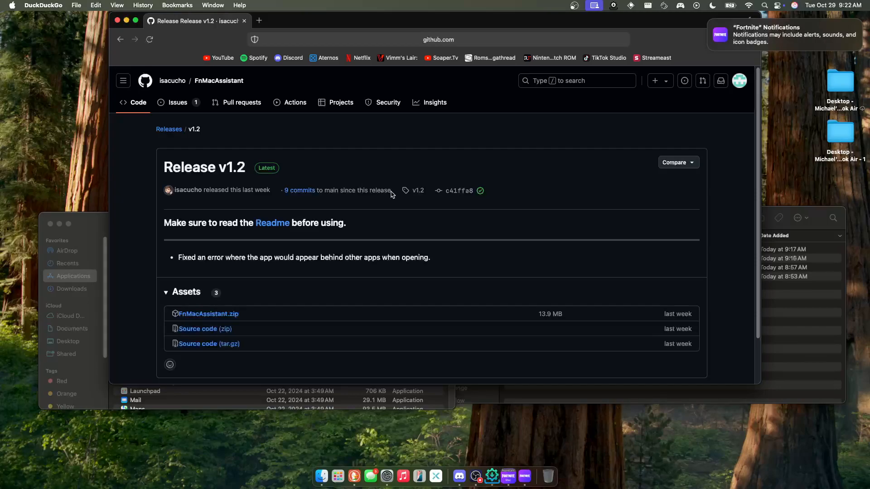
mouse_move(730, 434)
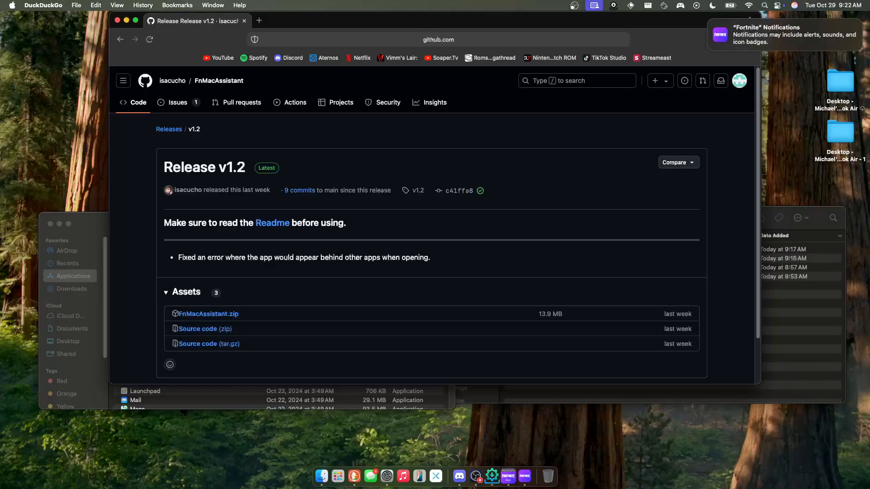
mouse_move(609, 254)
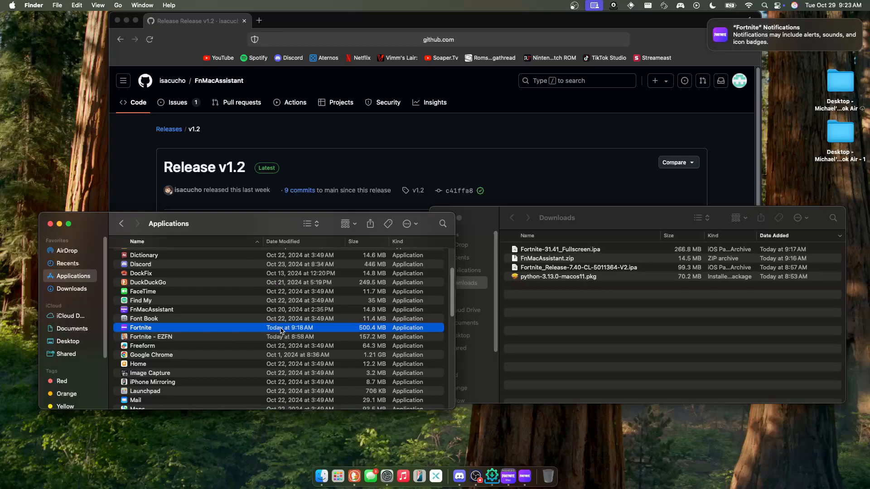
mouse_move(255, 335)
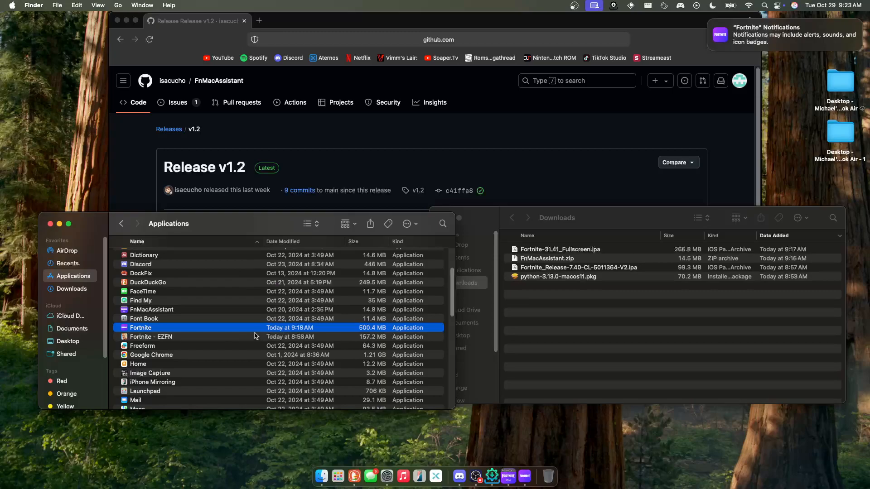
mouse_move(253, 332)
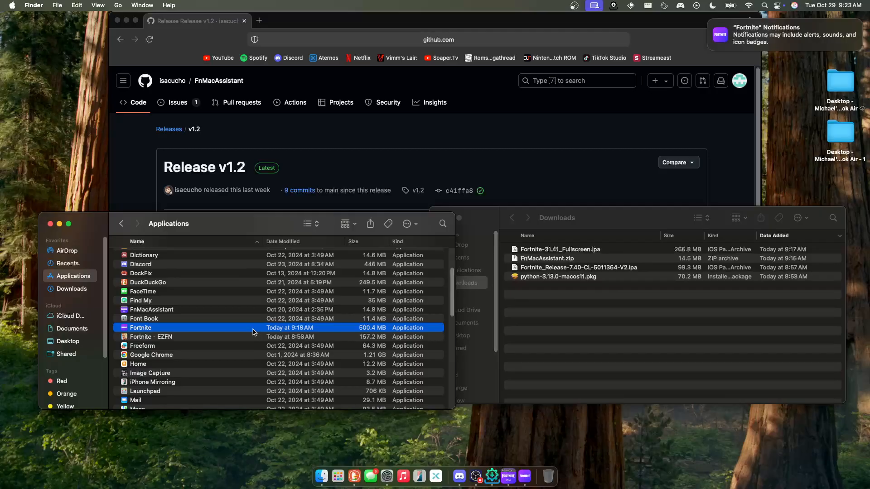
mouse_move(407, 417)
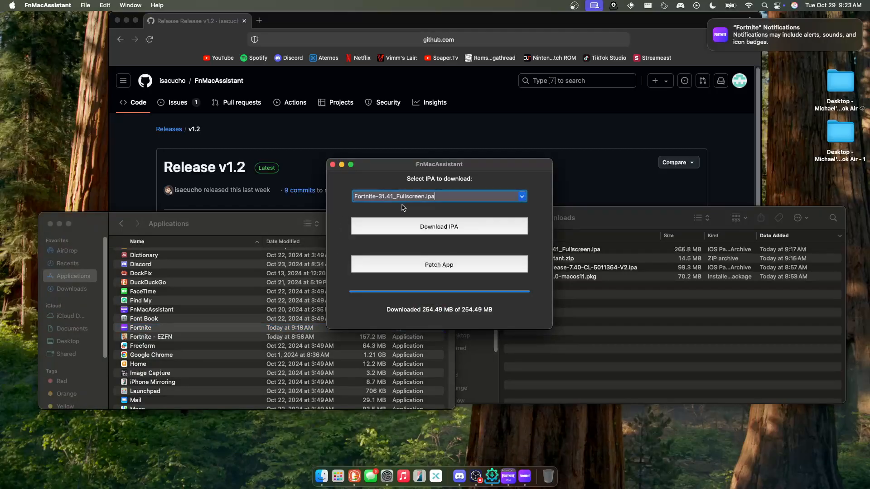
mouse_move(407, 182)
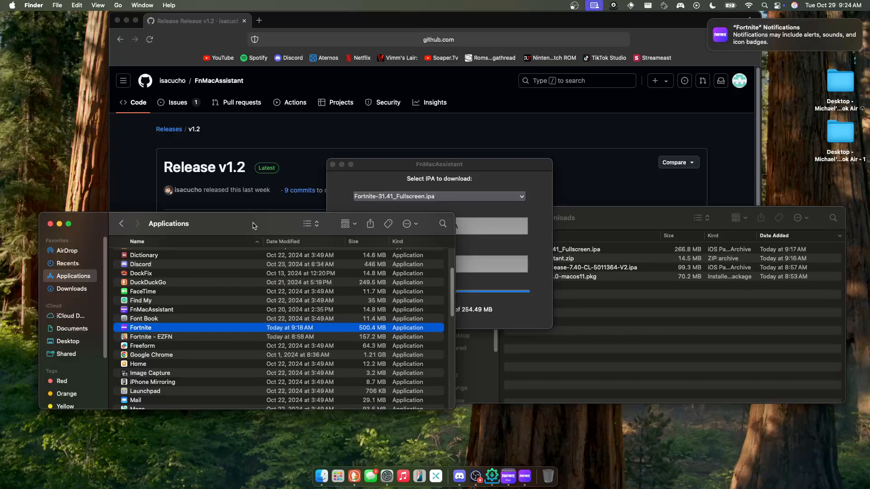
mouse_move(666, 227)
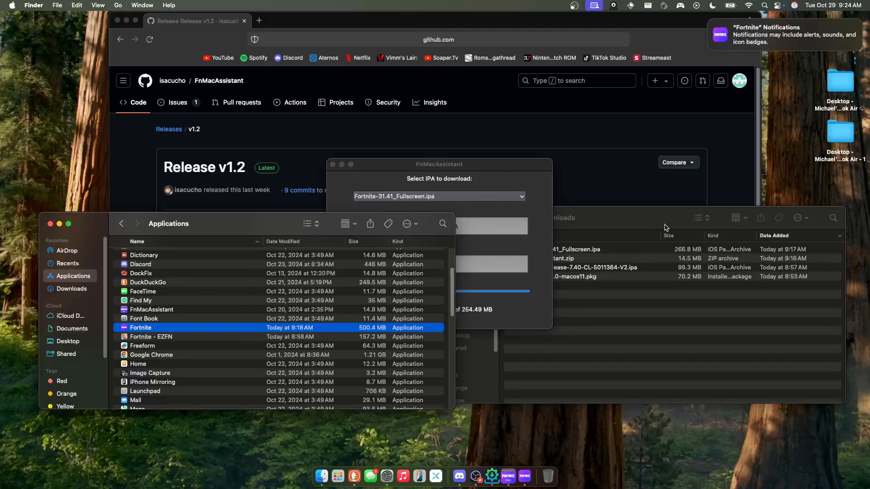